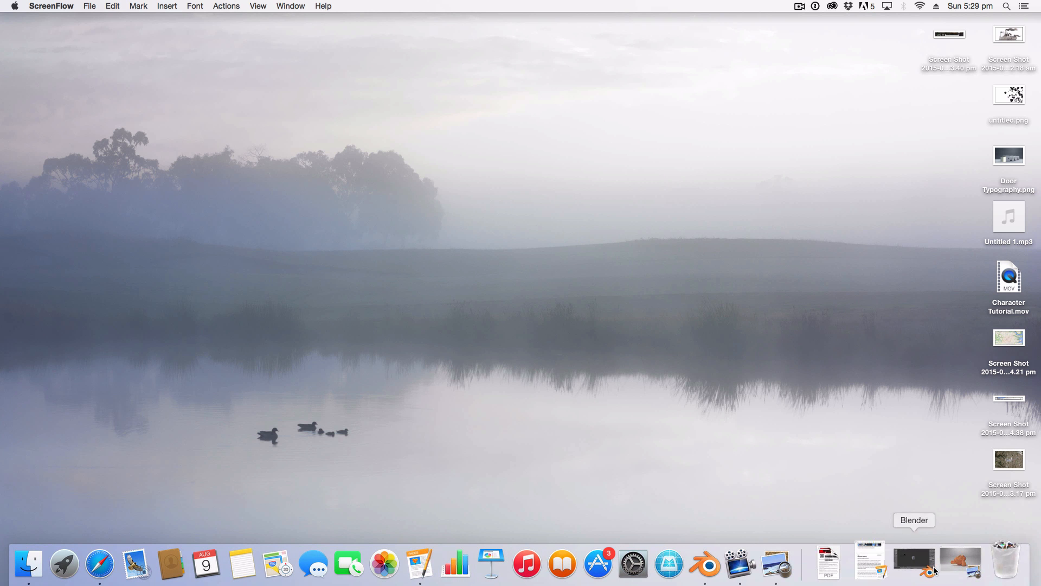
View the finished Lightroom(Blender).png monkey render in Preview for reference.
left_click(935, 571)
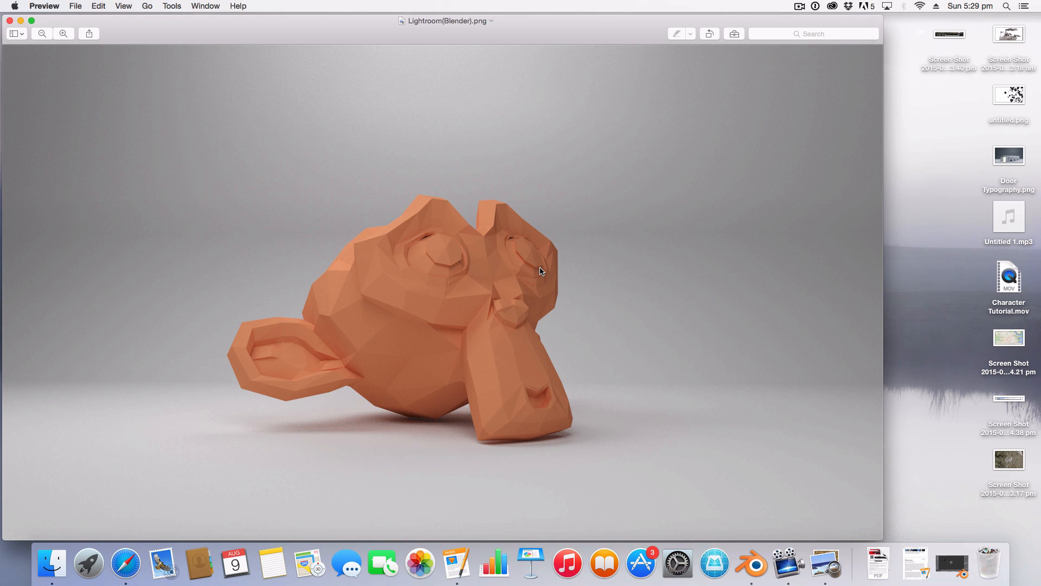
mouse_move(267, 215)
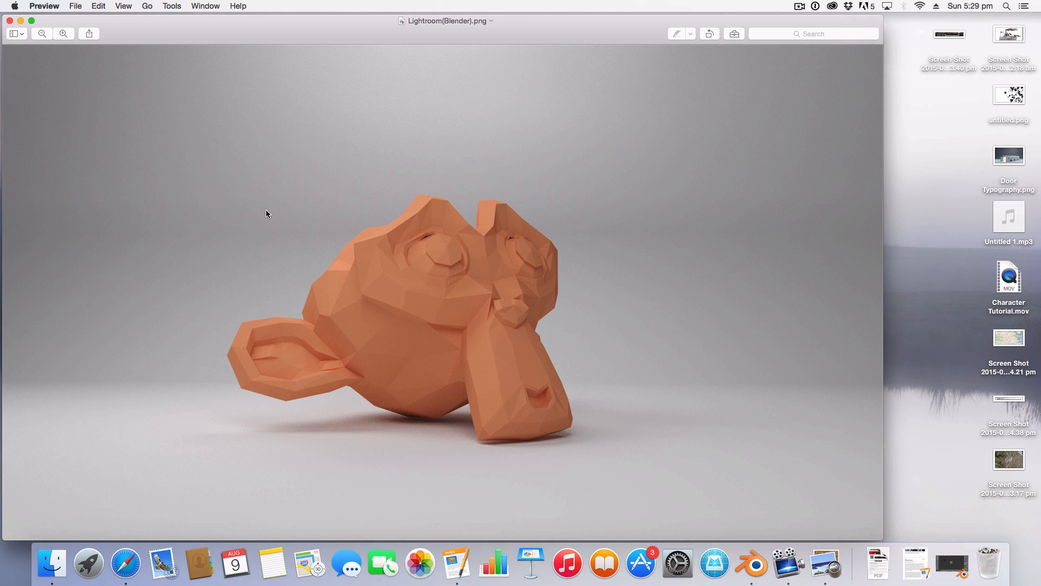
mouse_move(258, 325)
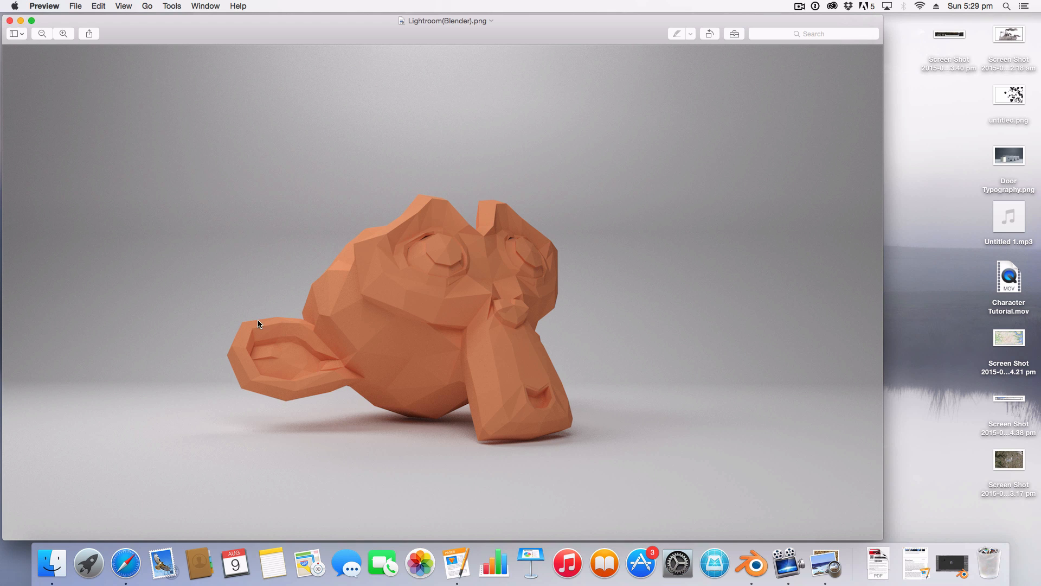
mouse_move(541, 151)
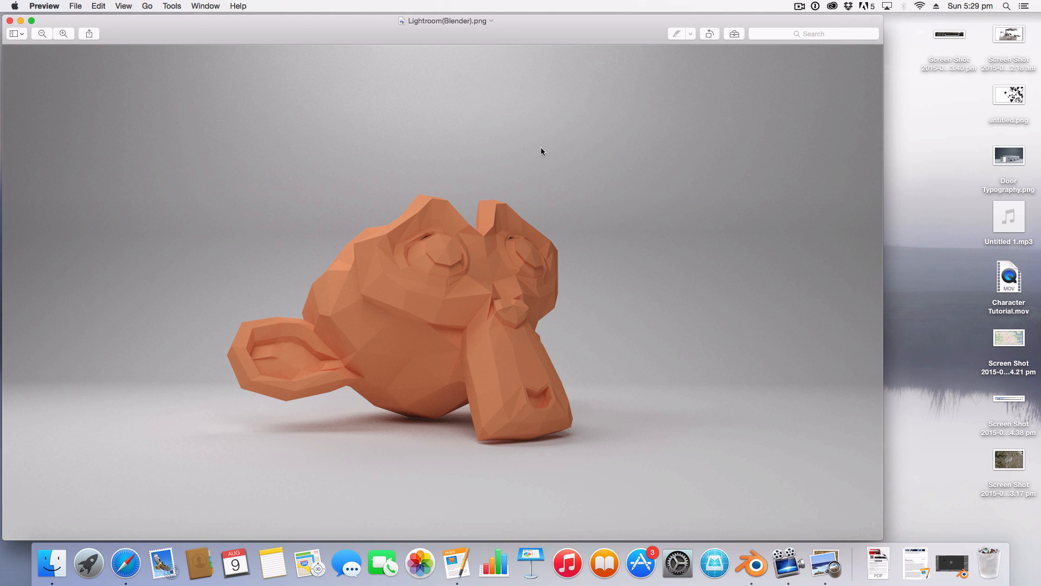
mouse_move(940, 571)
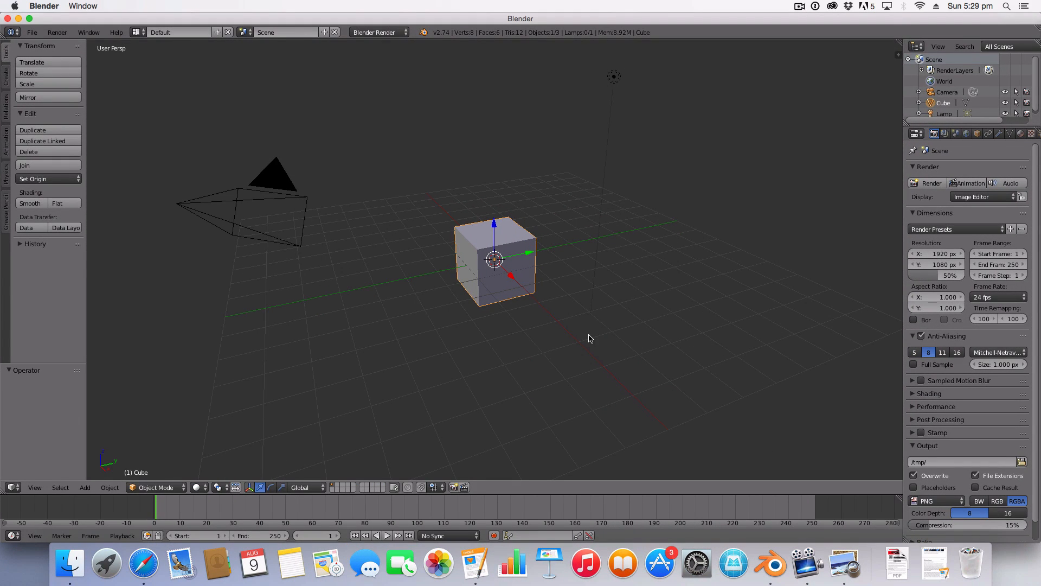
mouse_move(562, 48)
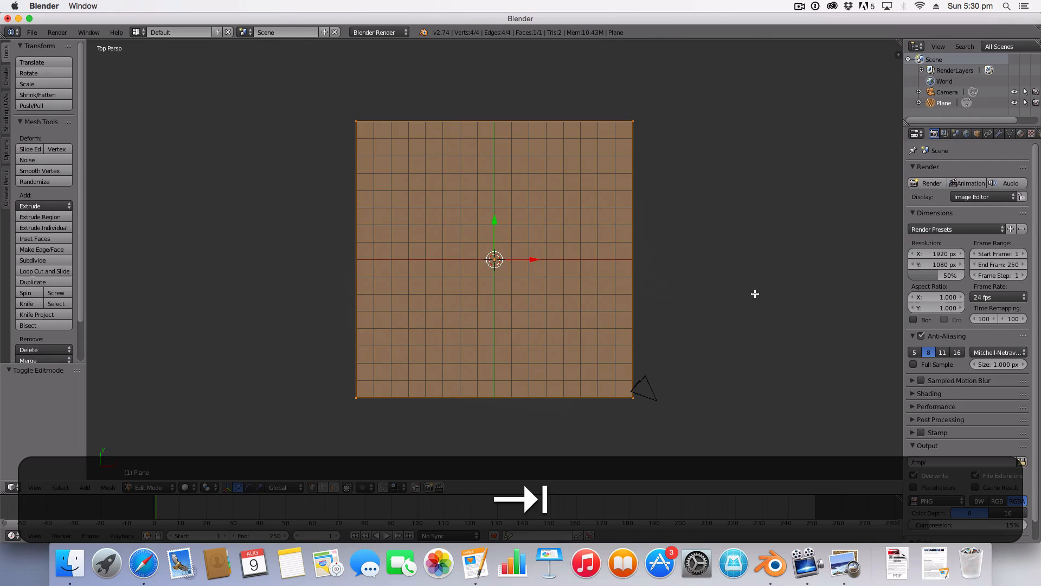
Switch to edge selection and extrude the plane's back edge up into a wall.
key("5")
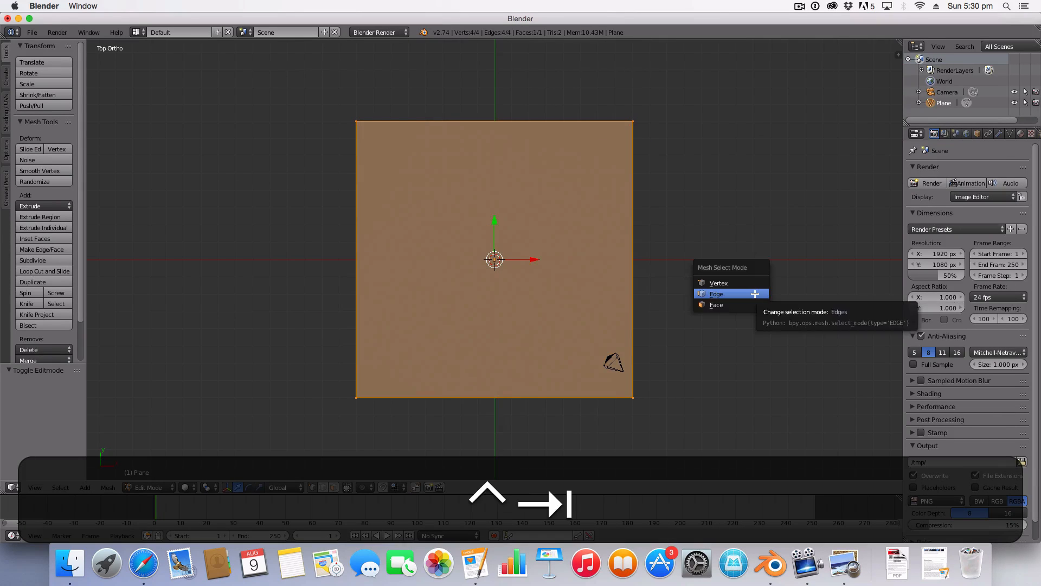
left_click(716, 293)
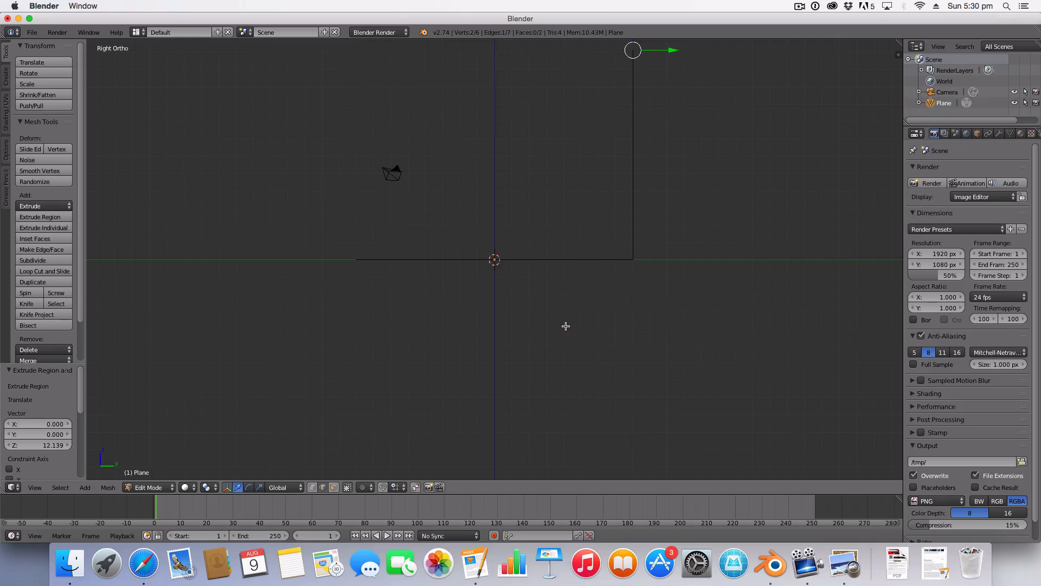
left_click_drag(564, 325, 648, 363)
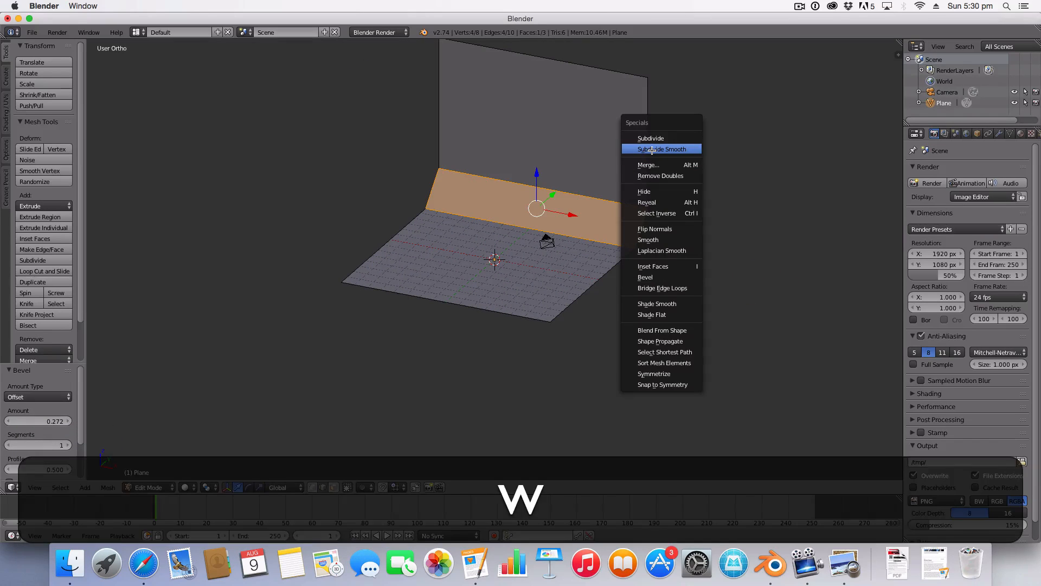
Subdivide Smooth the beveled corner and inspect the curved floor-to-wall backdrop.
left_click(662, 149)
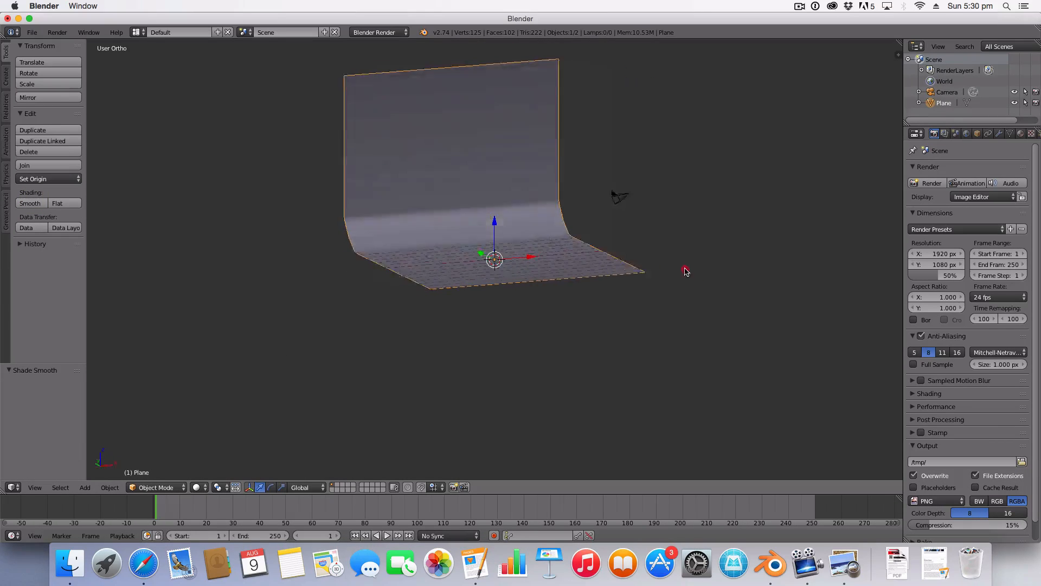
left_click_drag(686, 271, 603, 351)
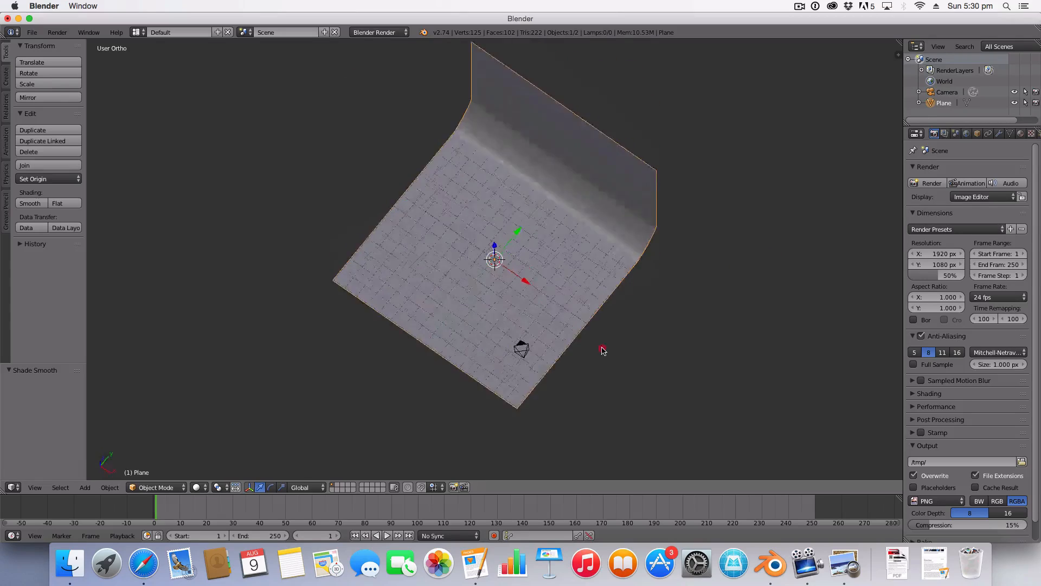
left_click_drag(601, 351, 630, 255)
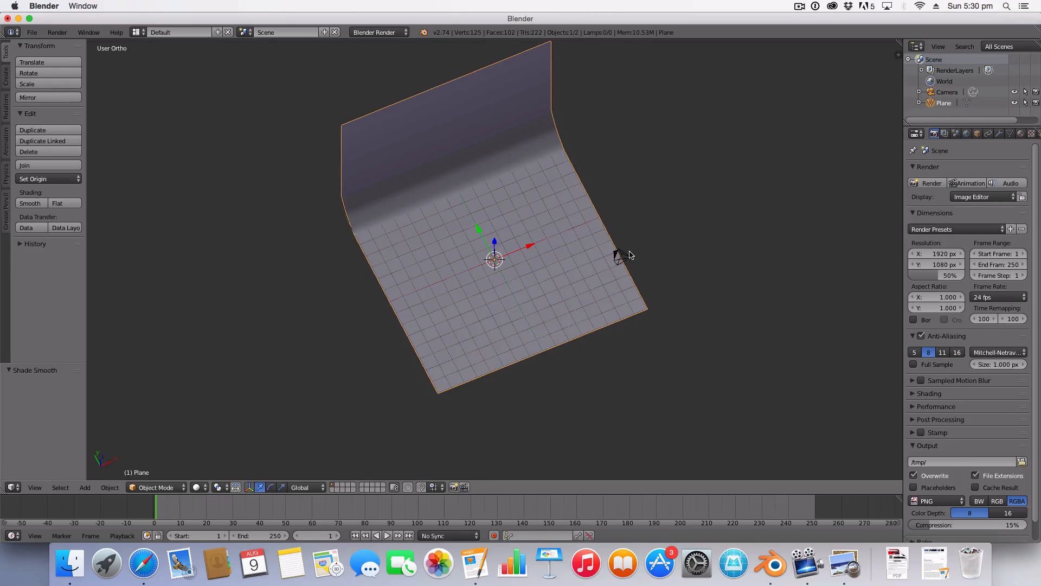
Fly the camera forward in camera view until the backdrop fills the frame, then confirm.
left_click(620, 258)
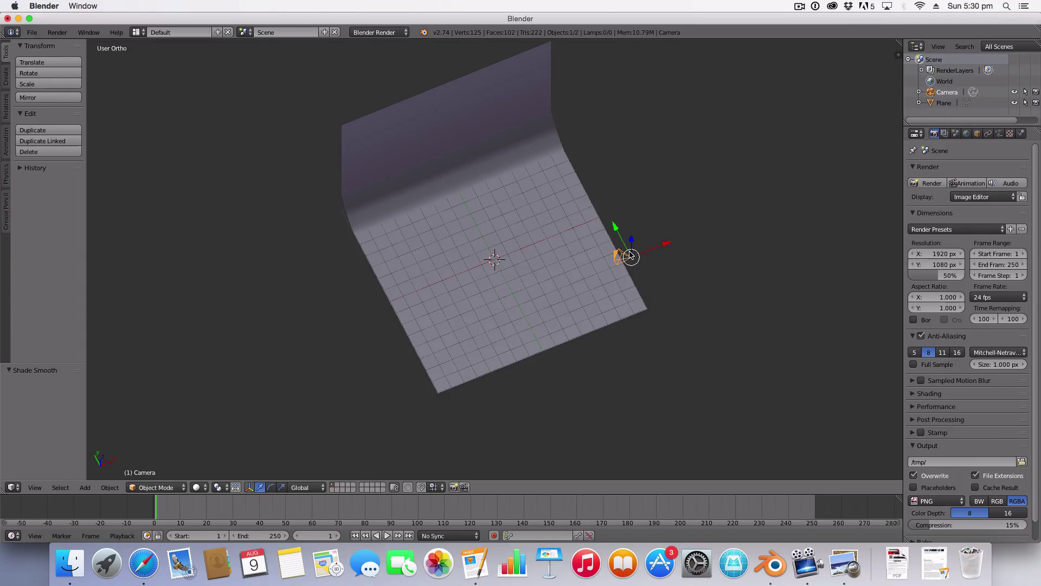
key("0")
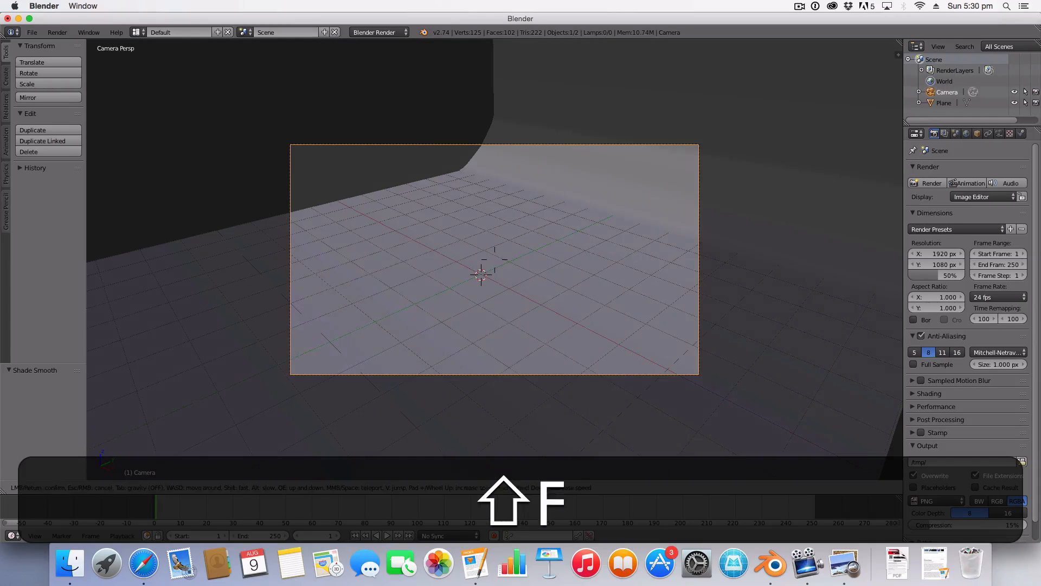
key("d")
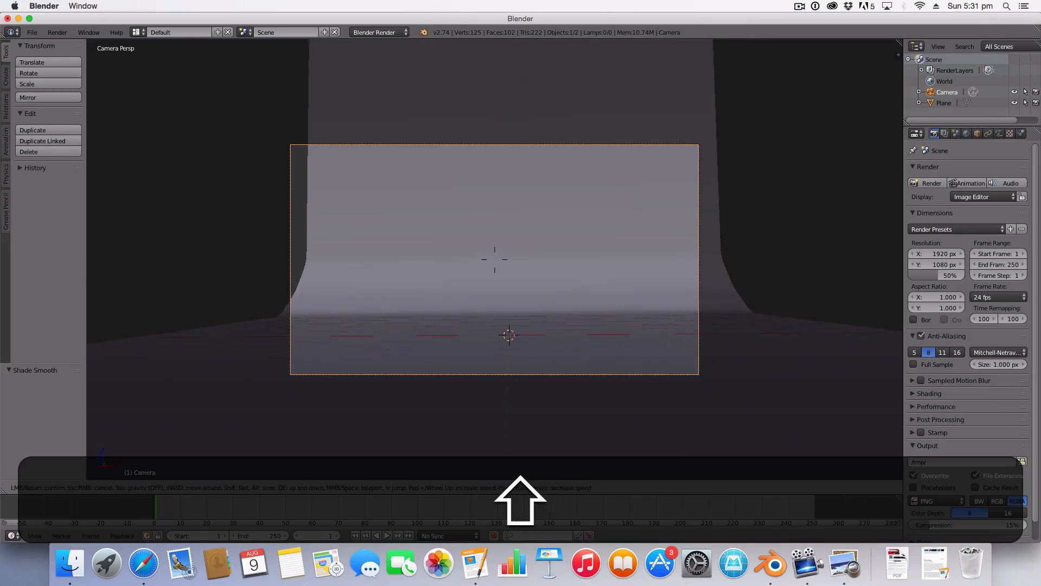
key("w")
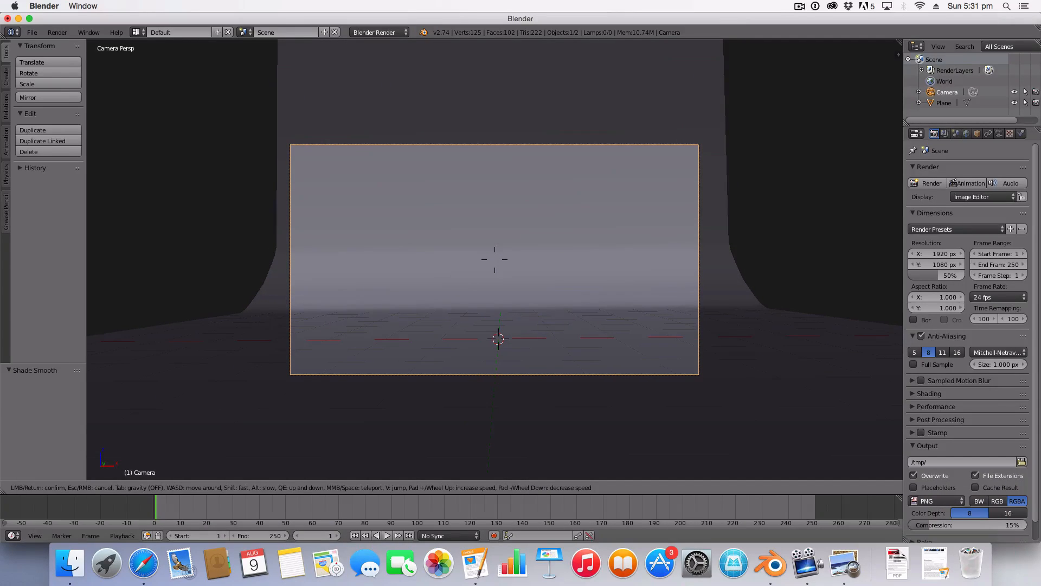
key("Escape")
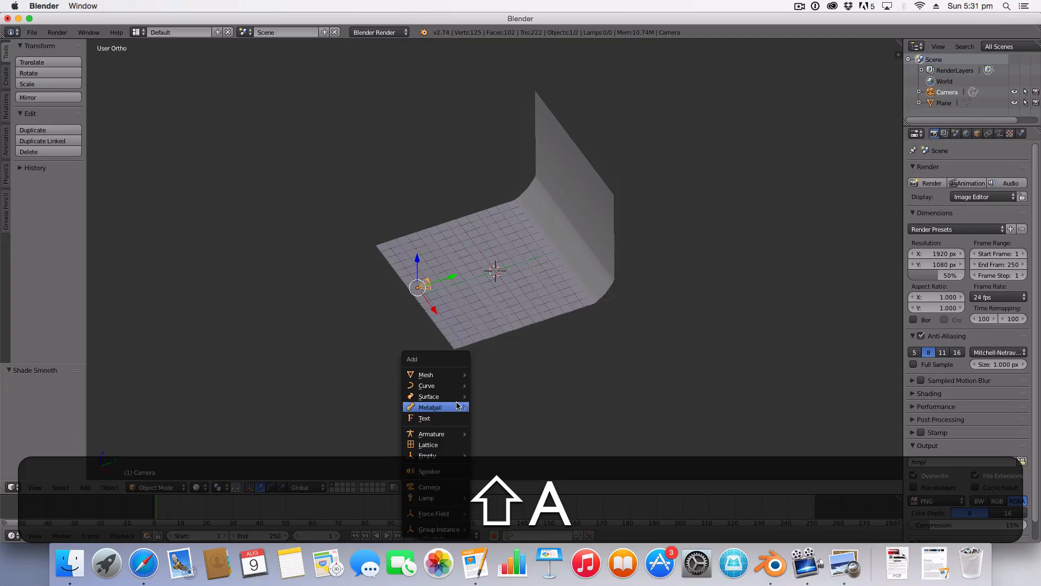
mouse_move(426, 375)
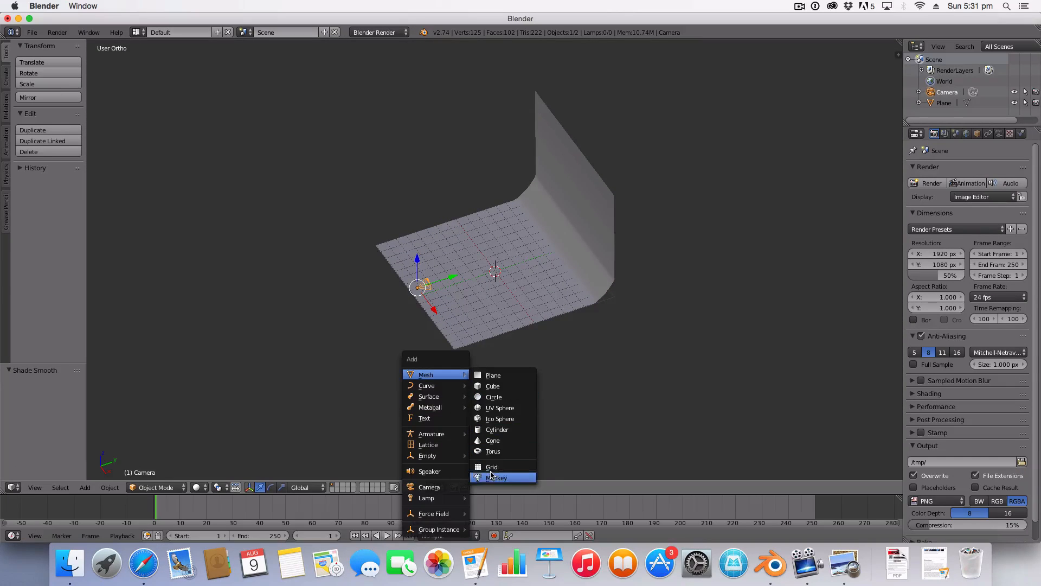
Add a Suzanne monkey head and set it down on the backdrop floor.
left_click(497, 477)
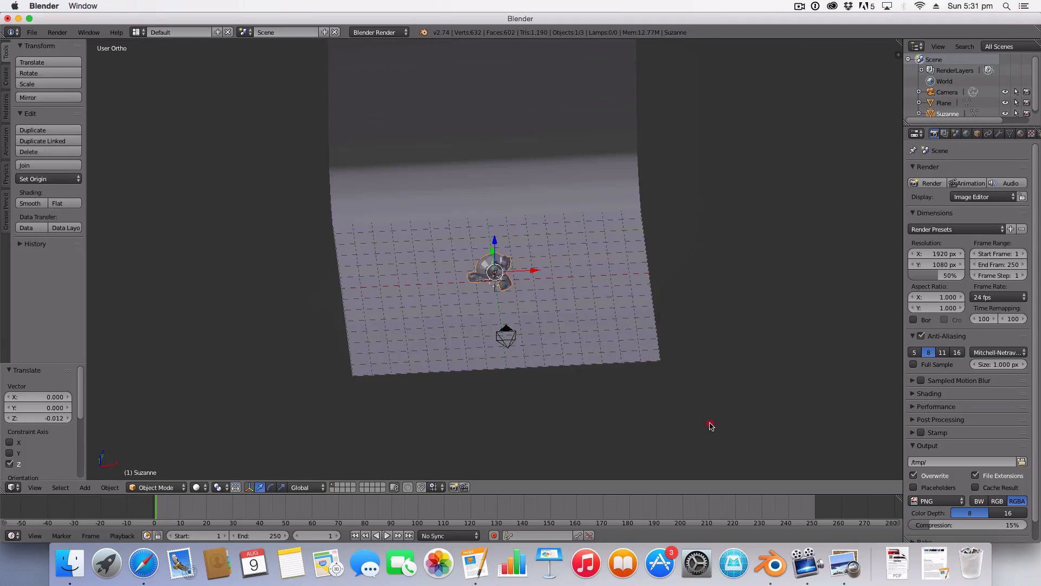
left_click_drag(711, 425, 876, 68)
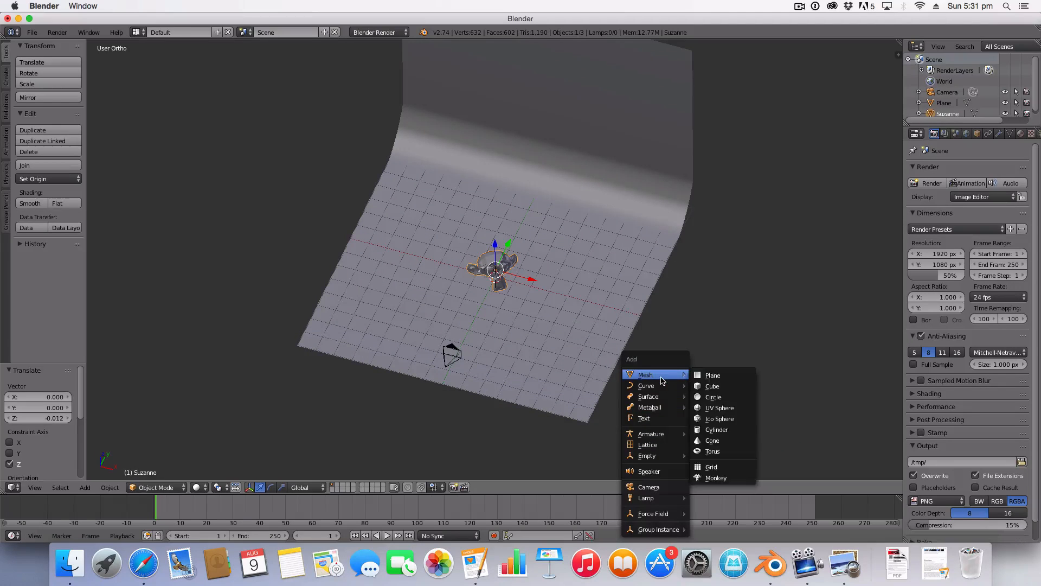
Add a large tilted light plane over the set and a 0.517-scale copy high above Suzanne.
left_click(713, 375)
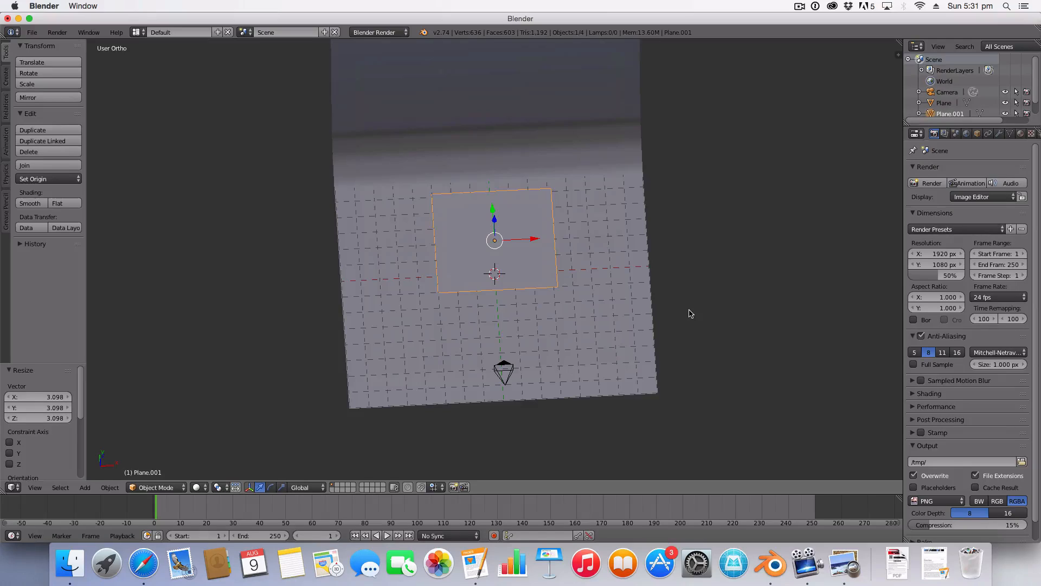
mouse_move(654, 320)
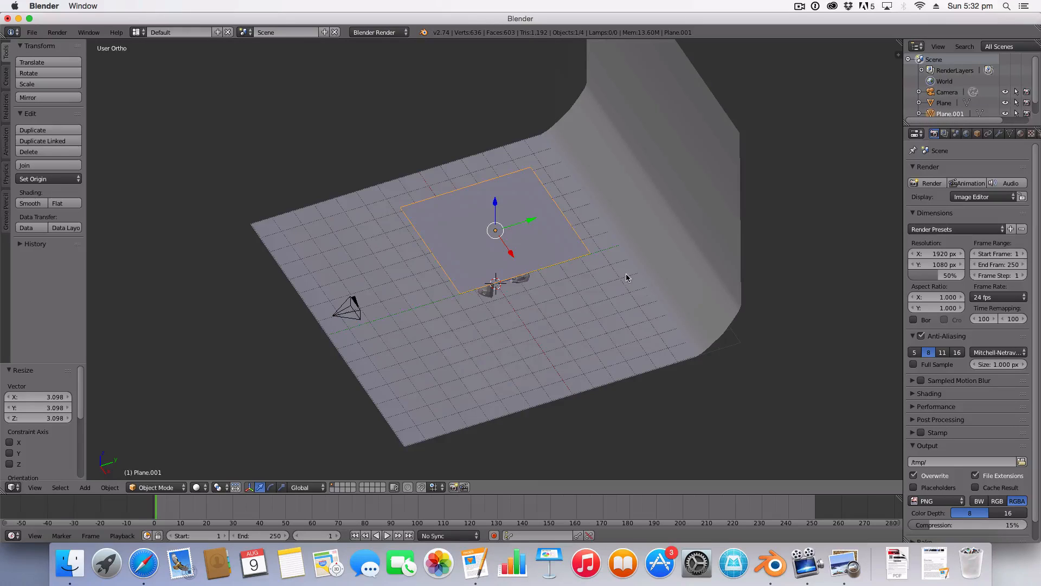
key("3")
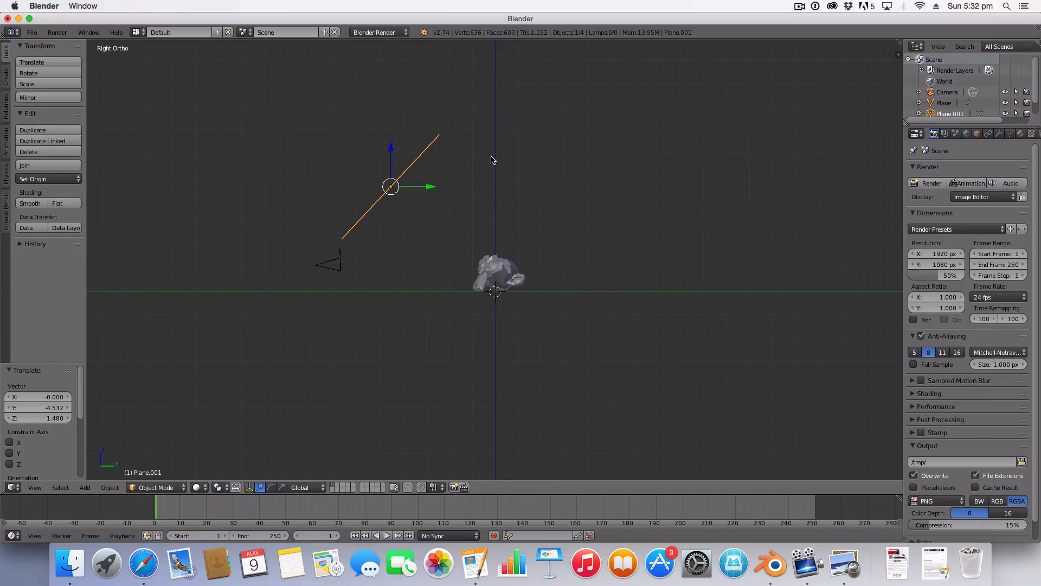
key("shift+d")
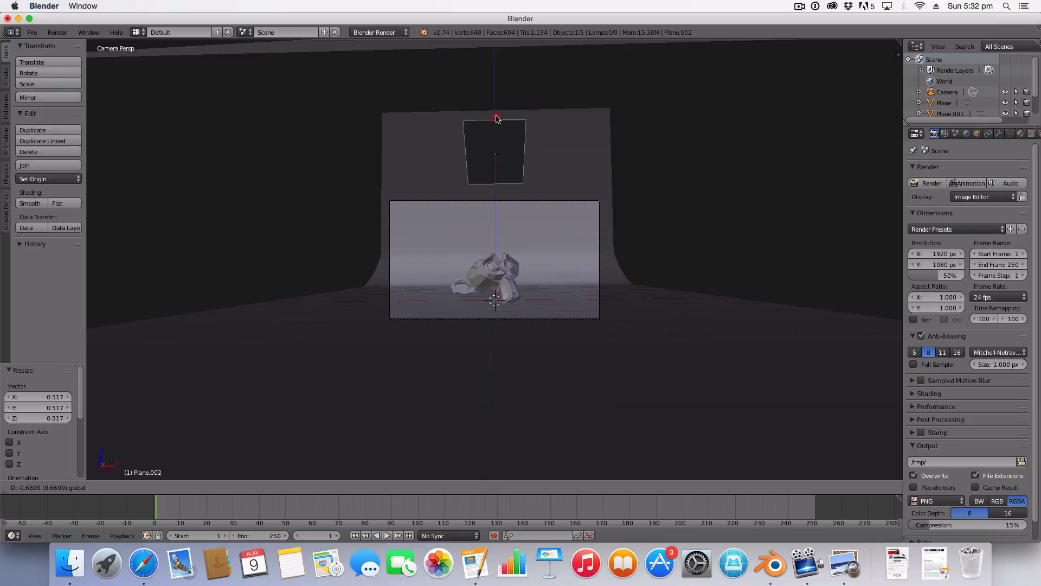
key("s")
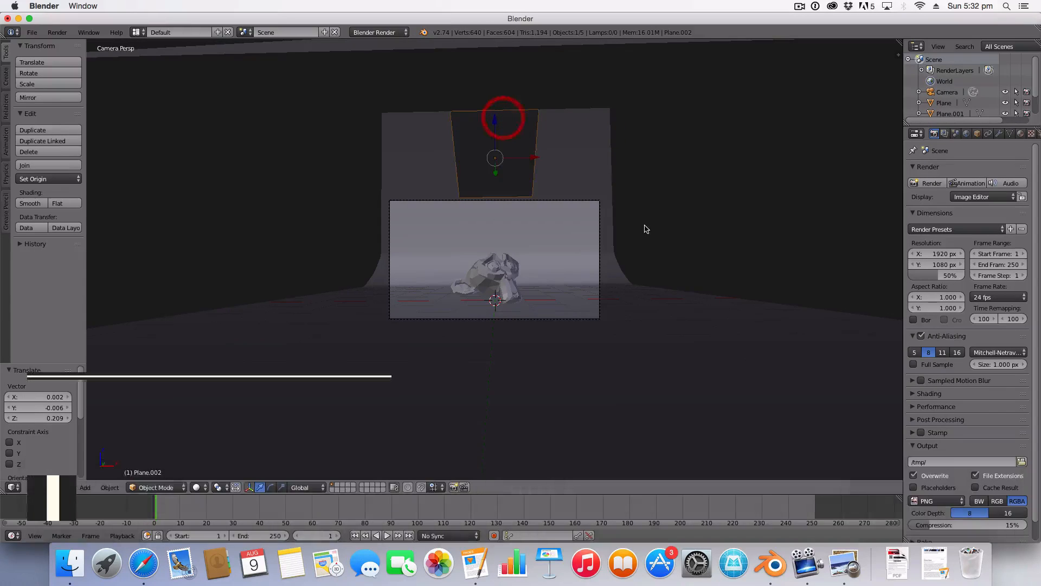
In Top view duplicate the light plane, move it to Suzanne's left and rotate it upright.
key("KP_7")
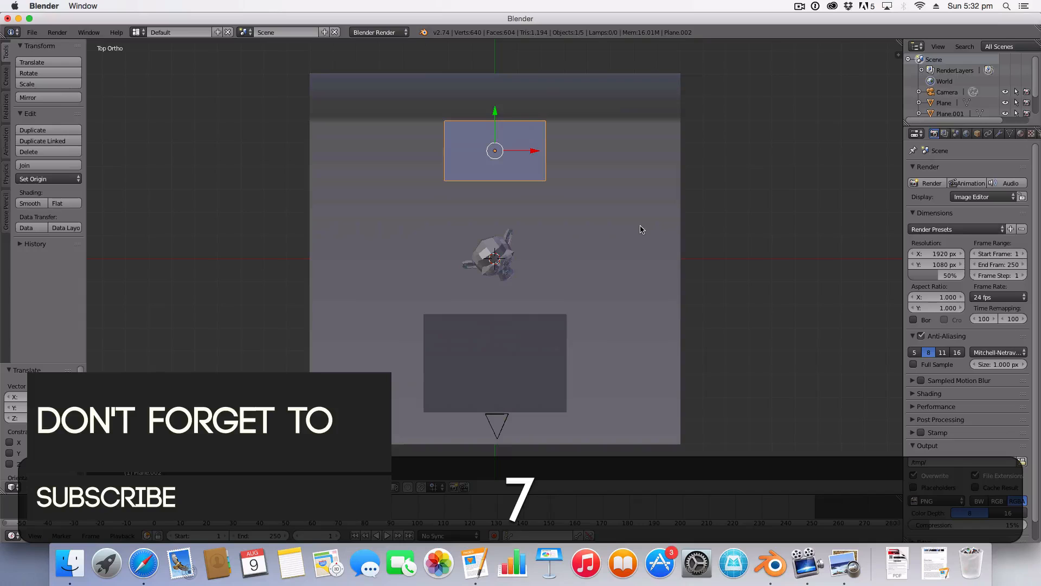
left_click(494, 363)
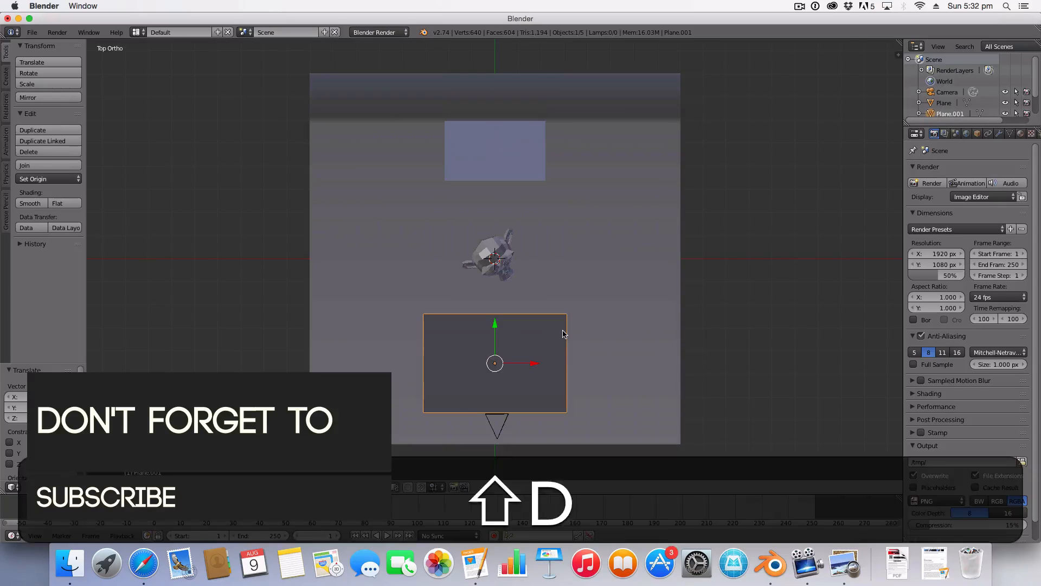
left_click_drag(495, 363, 357, 254)
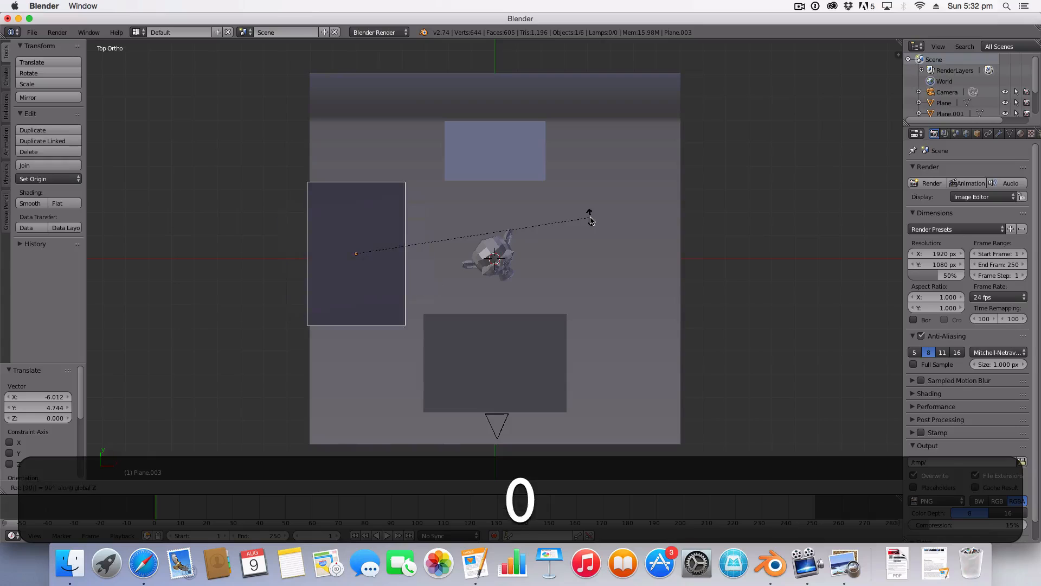
key("r")
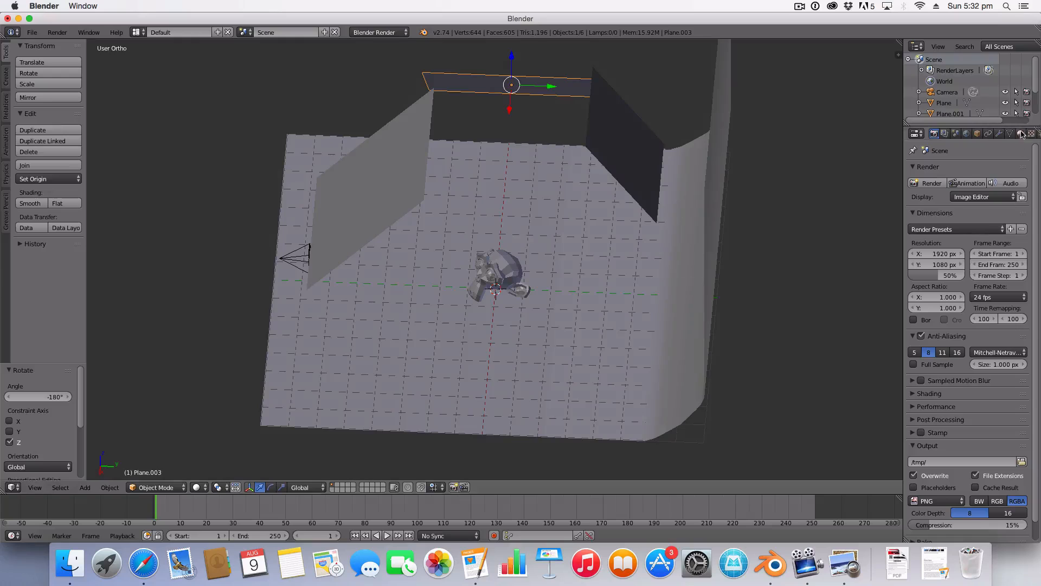
left_click(1022, 133)
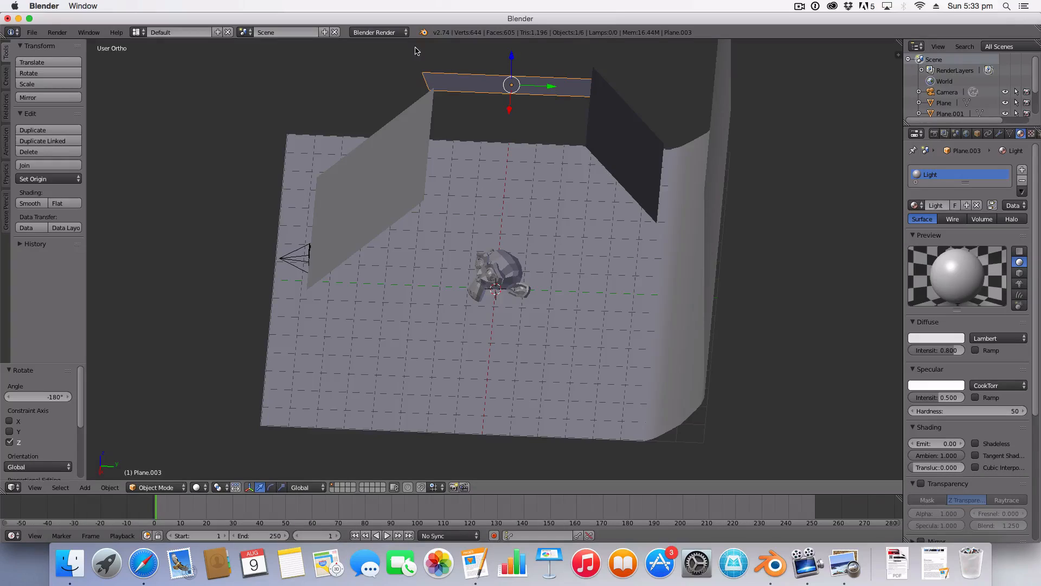
Use Cycles and make the Light material a node-based Emission shader at strength 4.
left_click(378, 32)
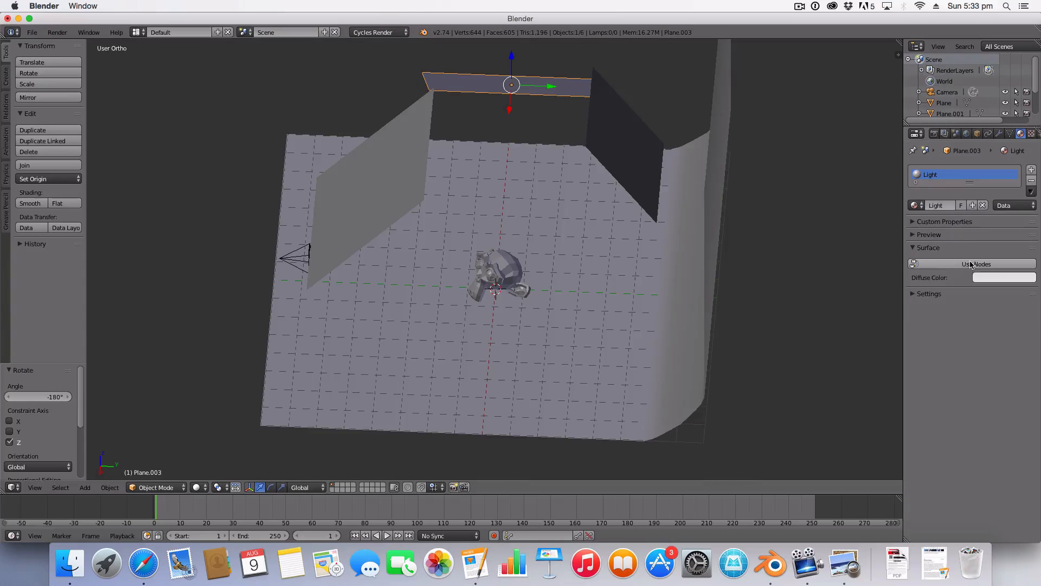
left_click(994, 263)
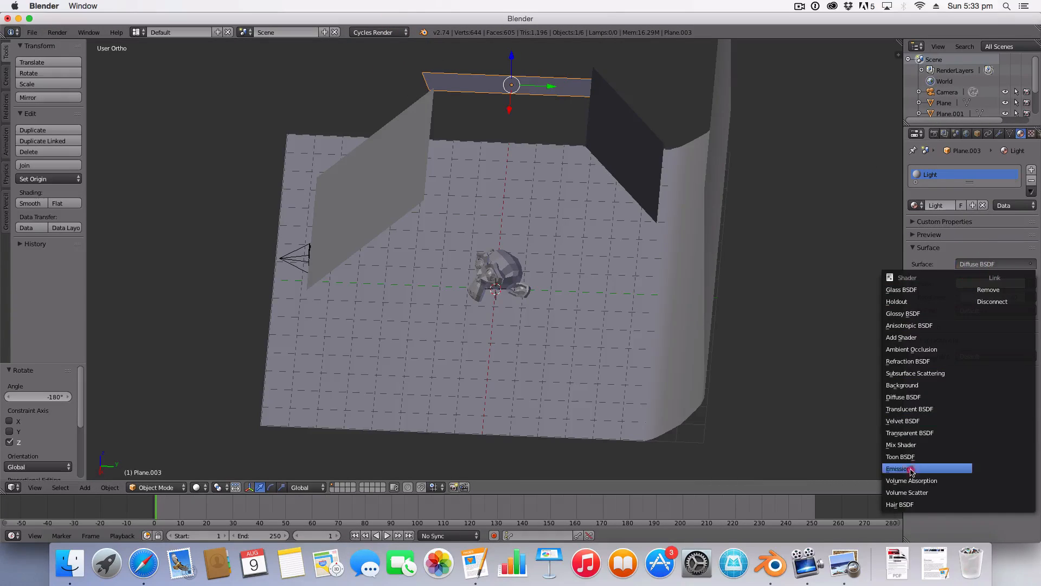
left_click(900, 468)
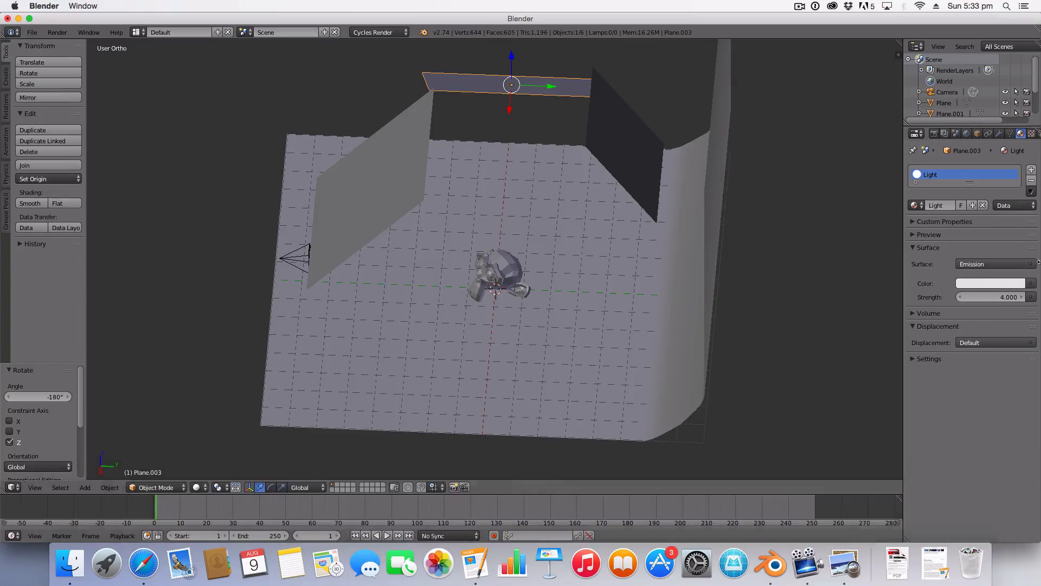
mouse_move(903, 247)
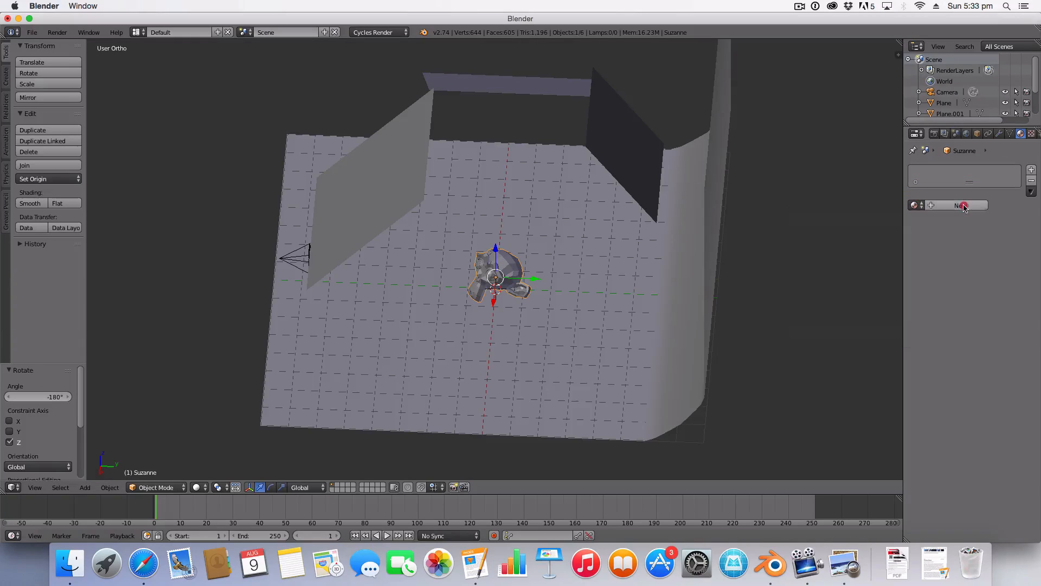
Give Suzanne a new Diffuse material coloured lime green.
left_click(963, 206)
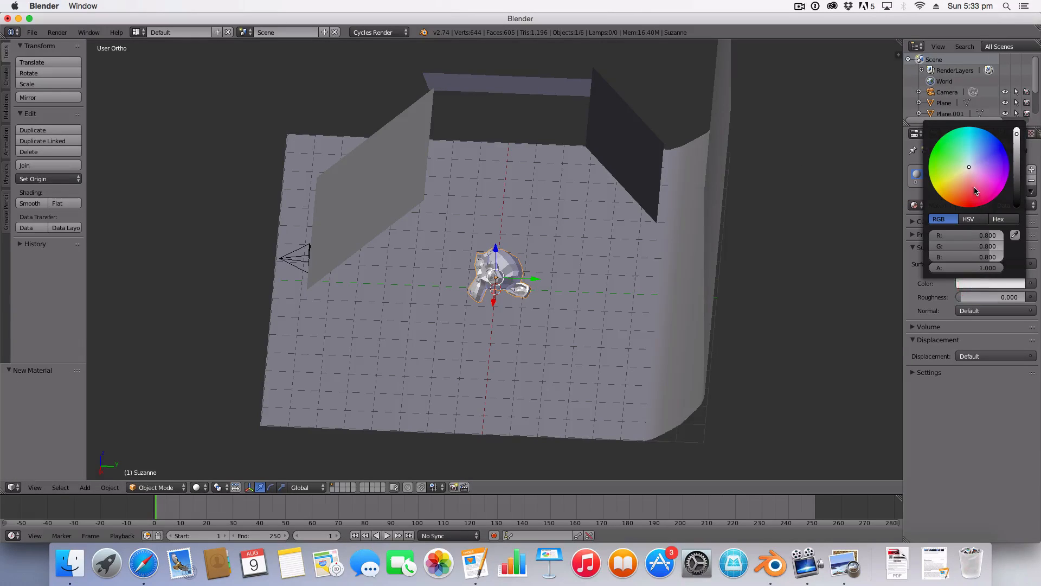
left_click(948, 168)
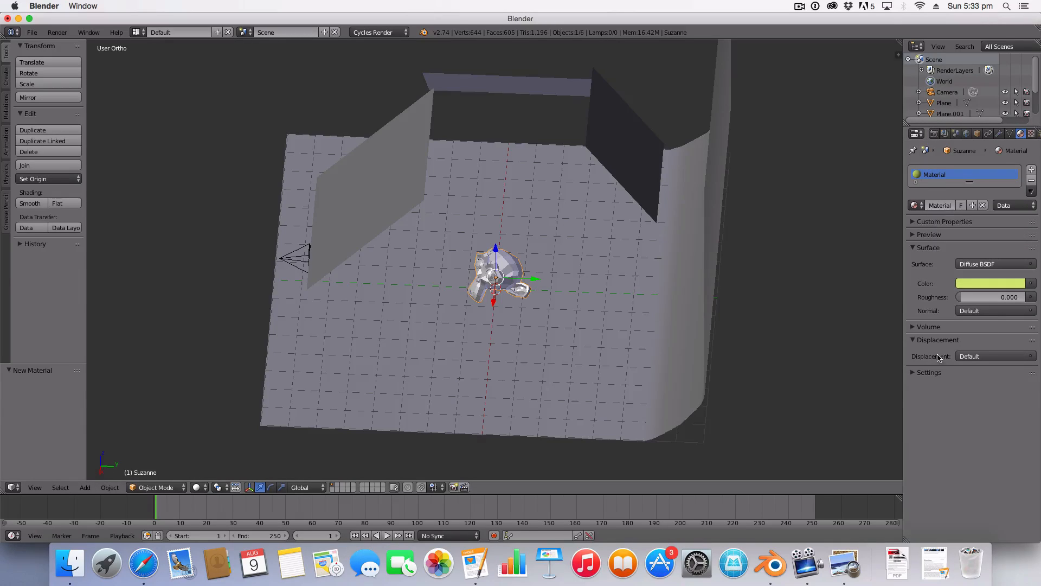
left_click(914, 372)
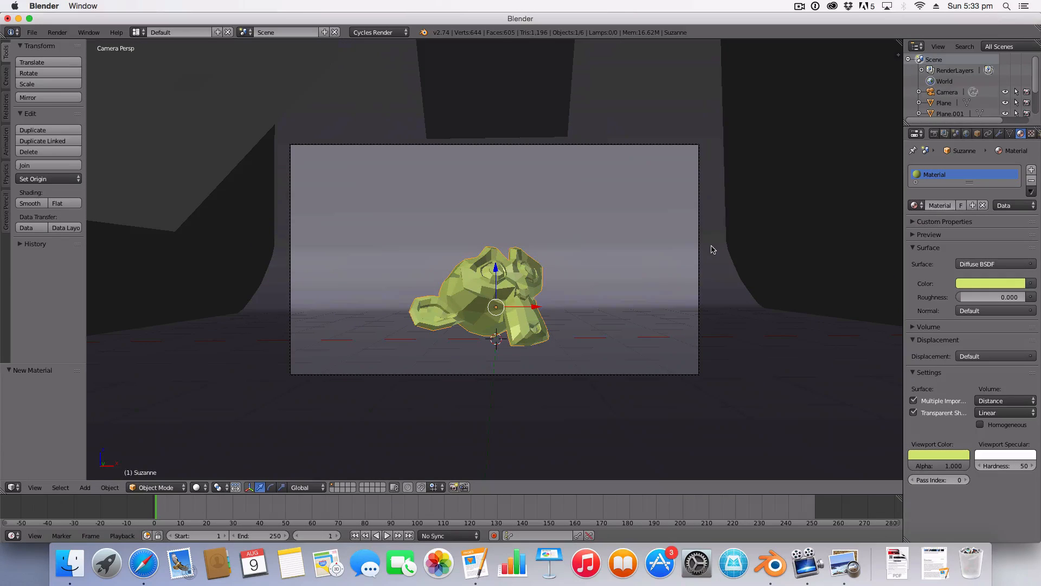
Render the camera view with Cycles at 1920×1080 (50%).
left_click(935, 134)
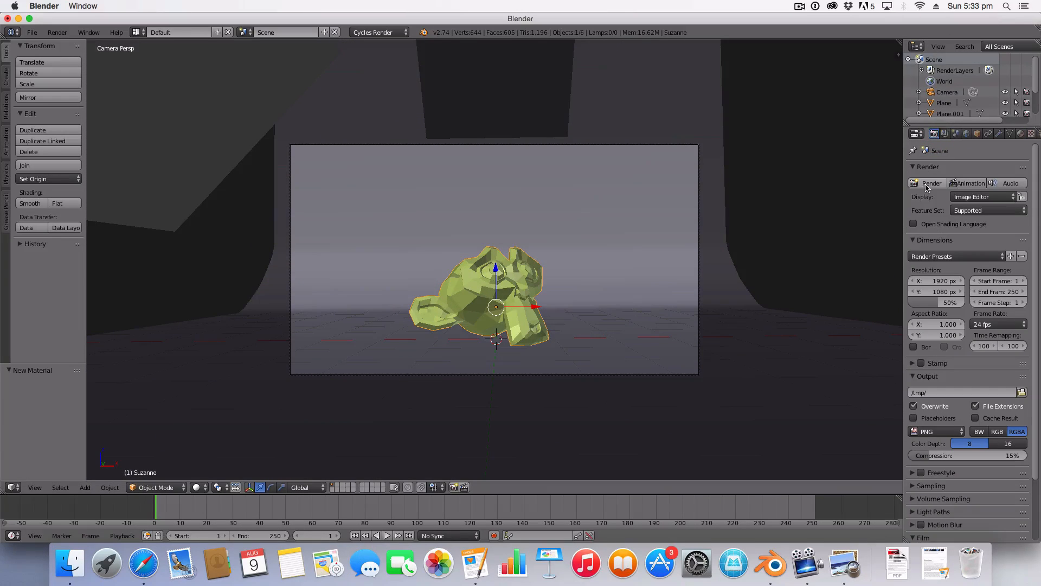
left_click(929, 183)
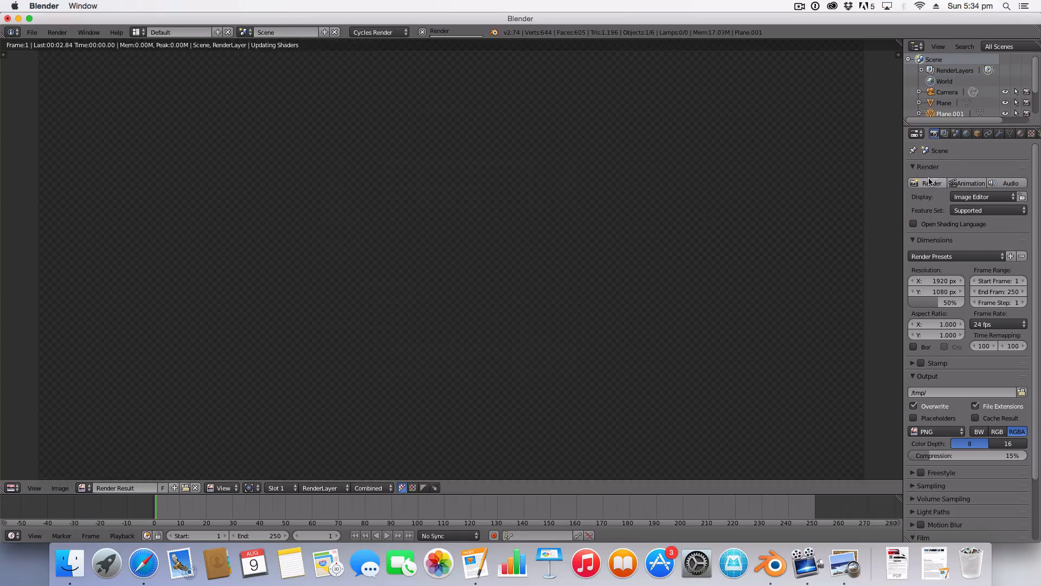
Render the Cycles image of the lit backdrop scene with green Suzanne.
left_click(927, 182)
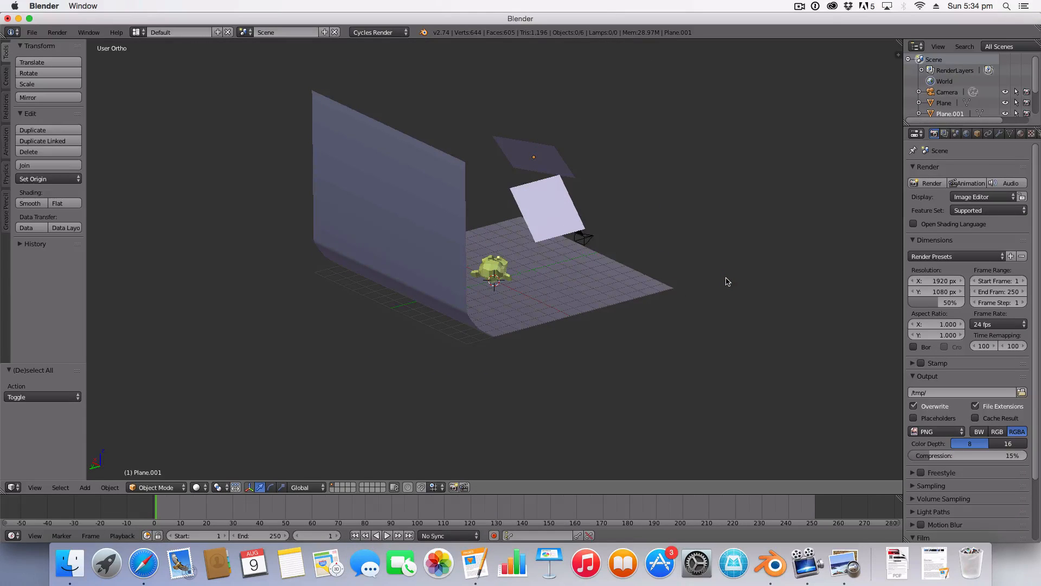
mouse_move(594, 294)
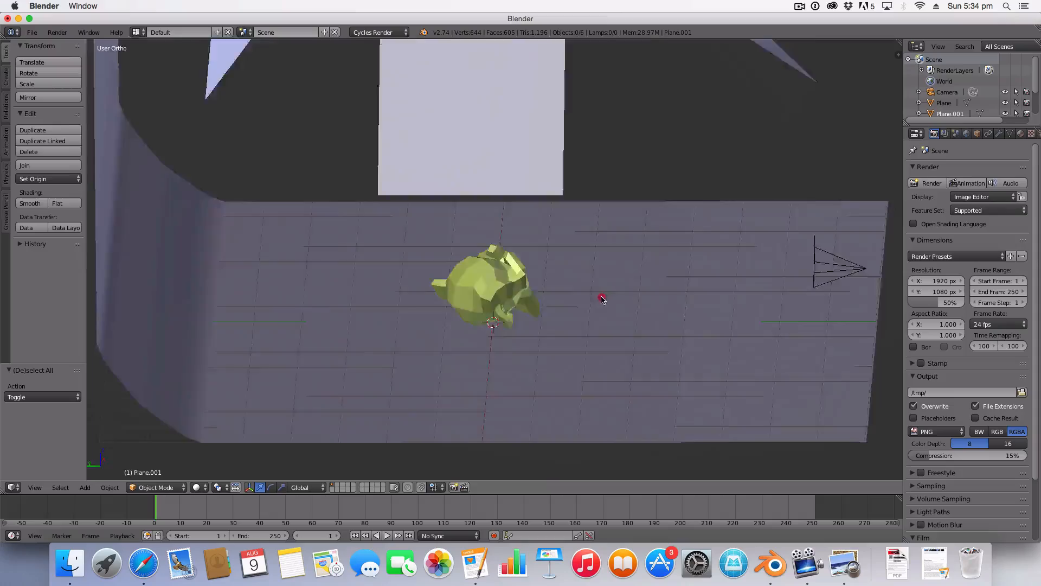
left_click_drag(601, 299, 343, 319)
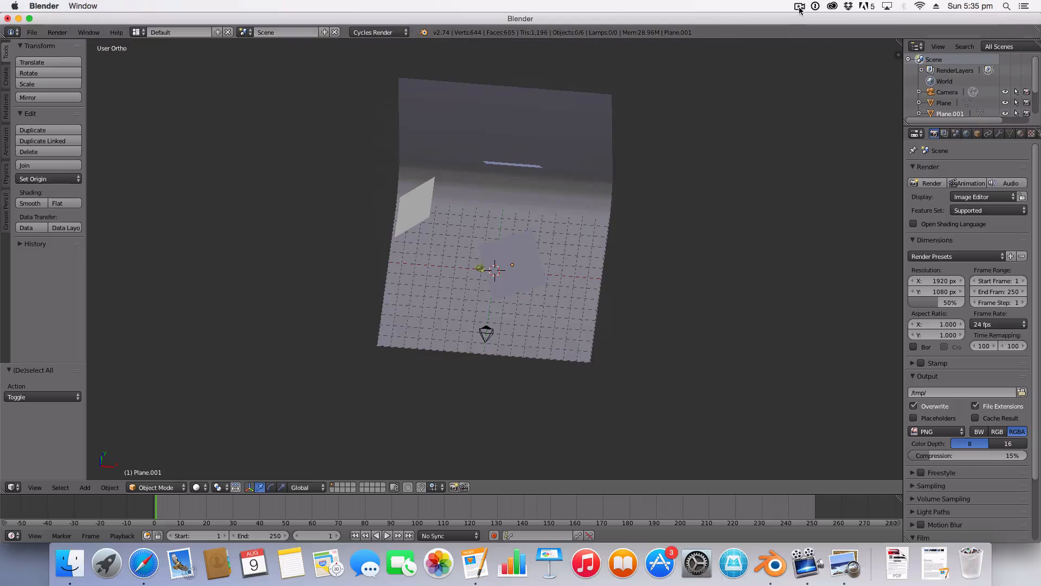
left_click(797, 6)
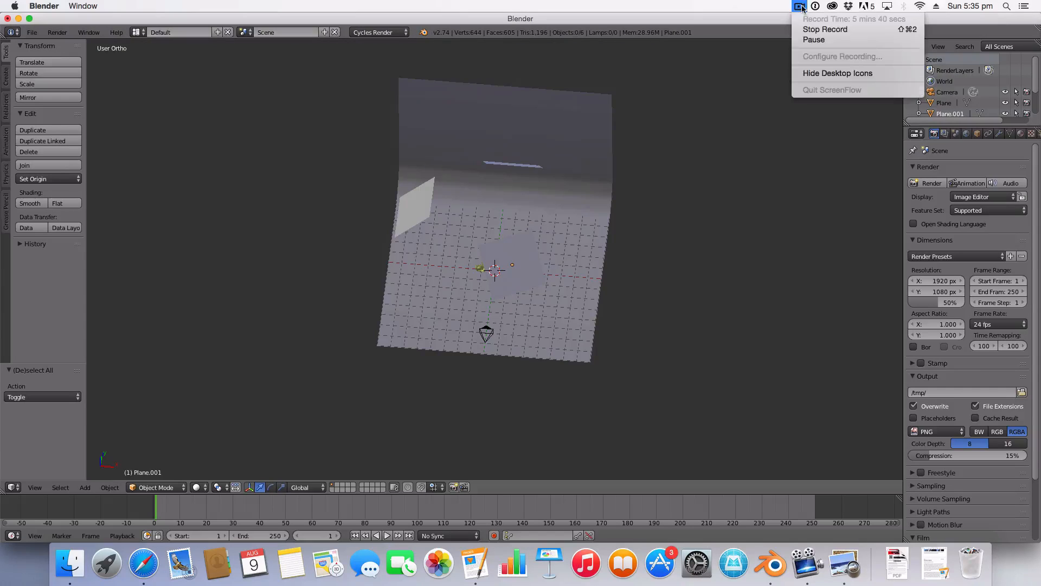